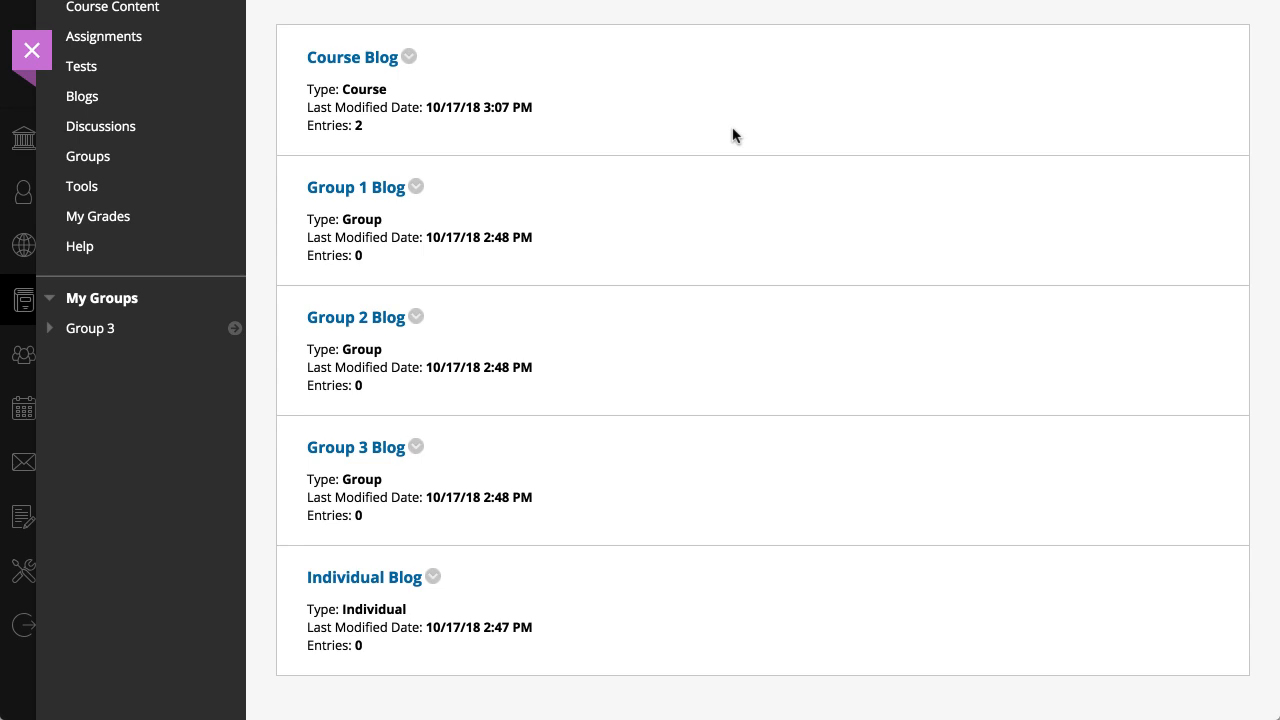
mouse_move(415, 452)
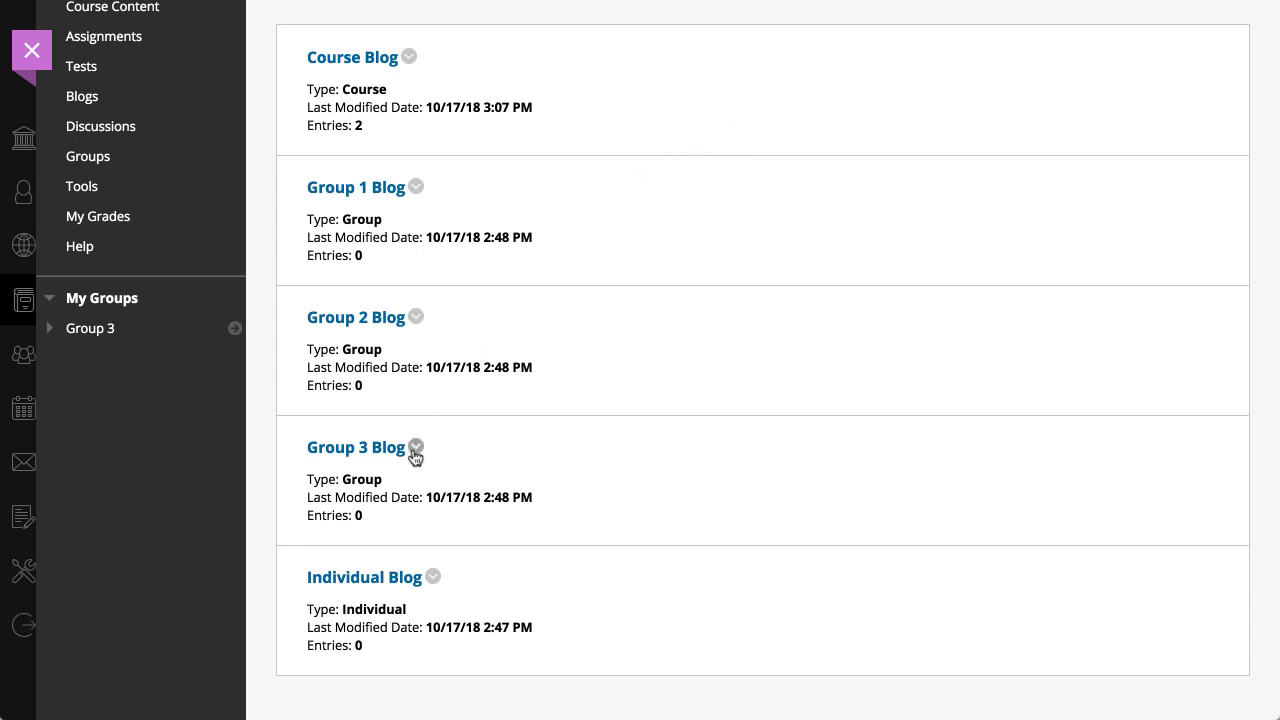
Step: Open the Individual Blog for the Introduction to Sociology course
left_click(364, 577)
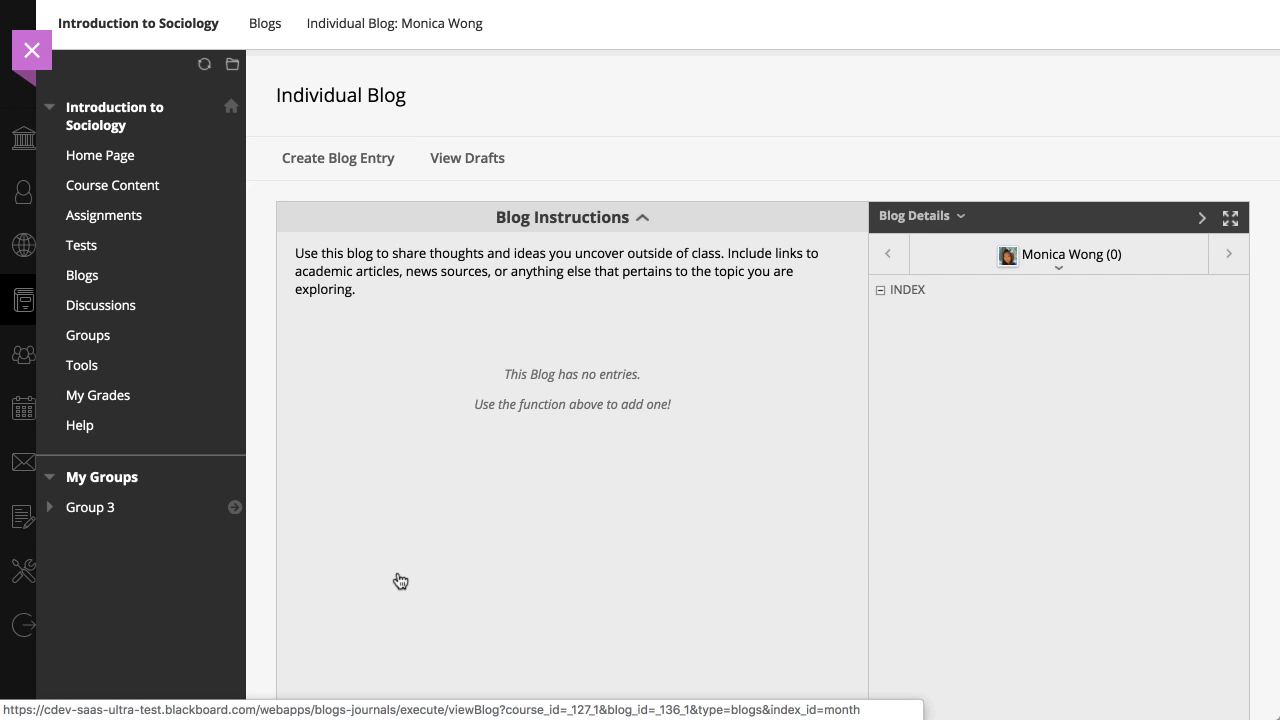
mouse_move(333, 208)
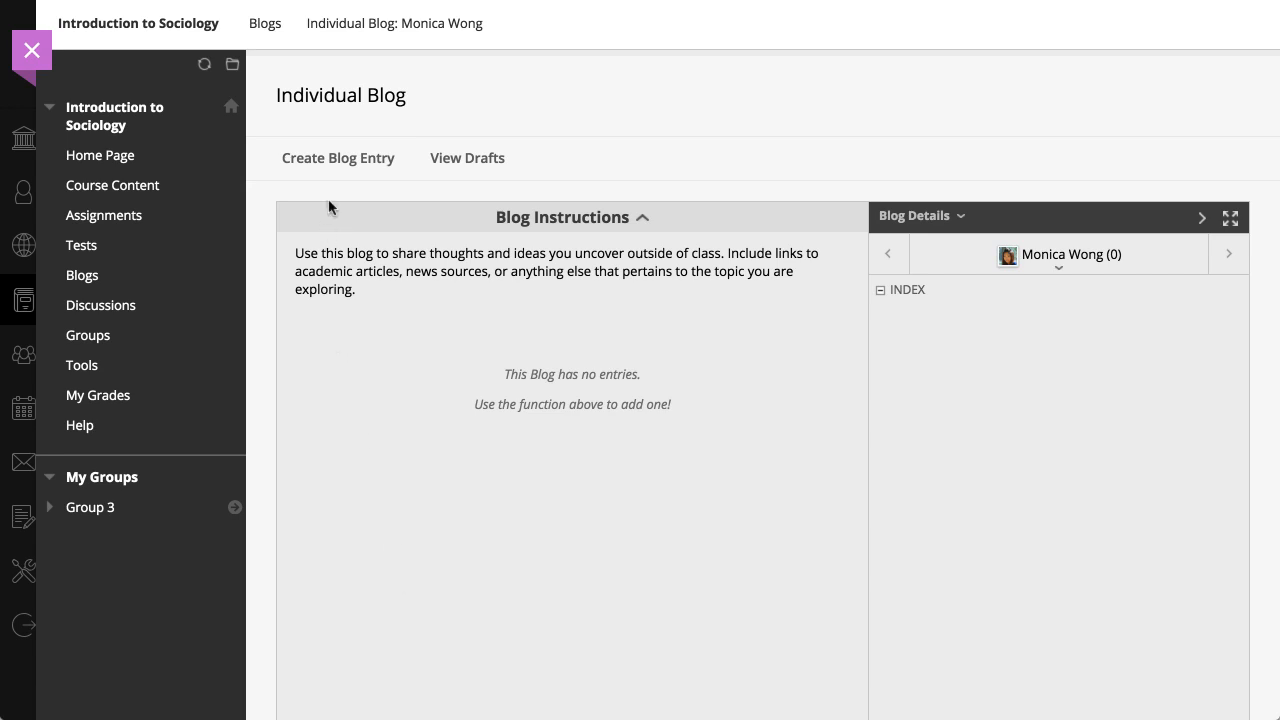
Step: Start a new entry in the Individual Blog with Create Blog Entry
left_click(338, 158)
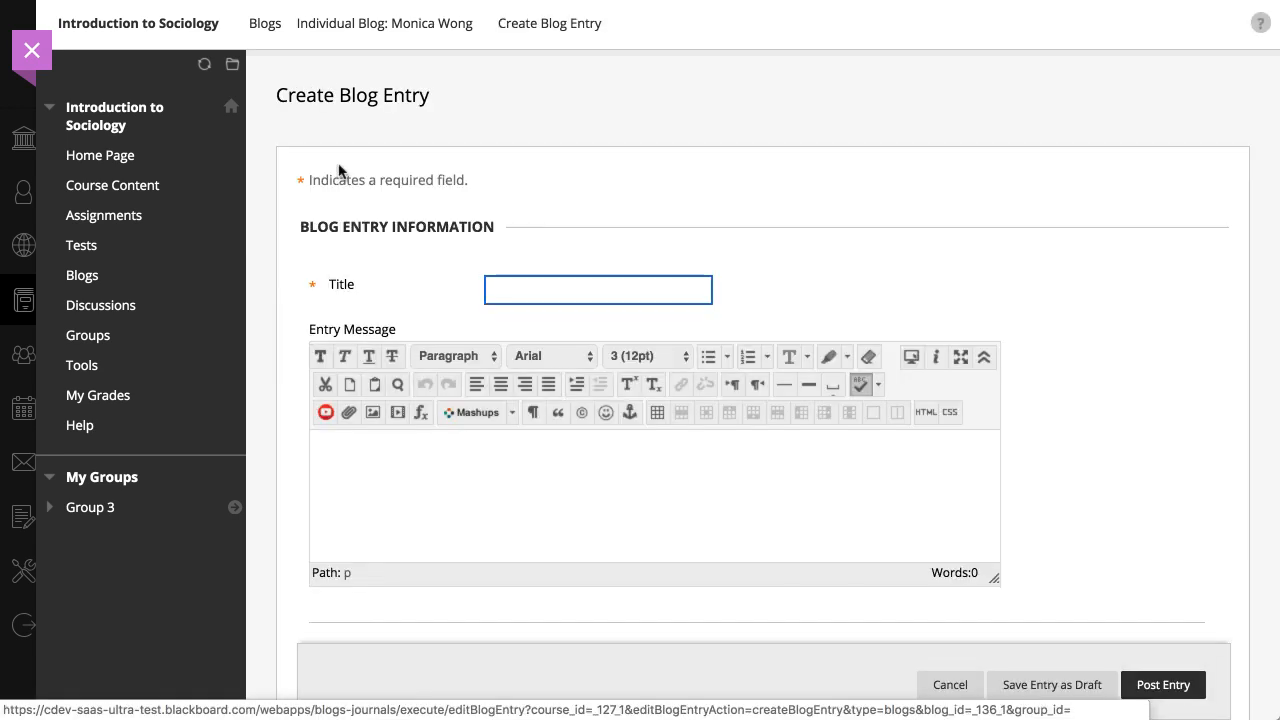
mouse_move(482, 256)
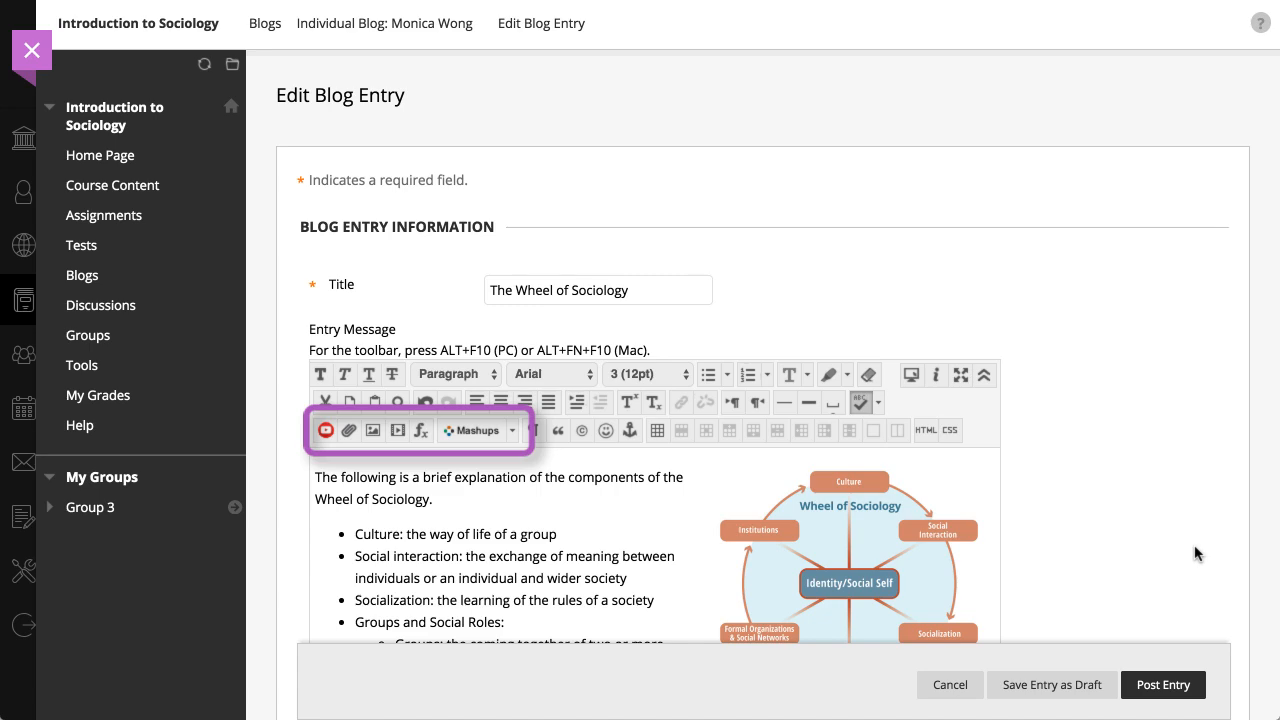
scroll("down", 3)
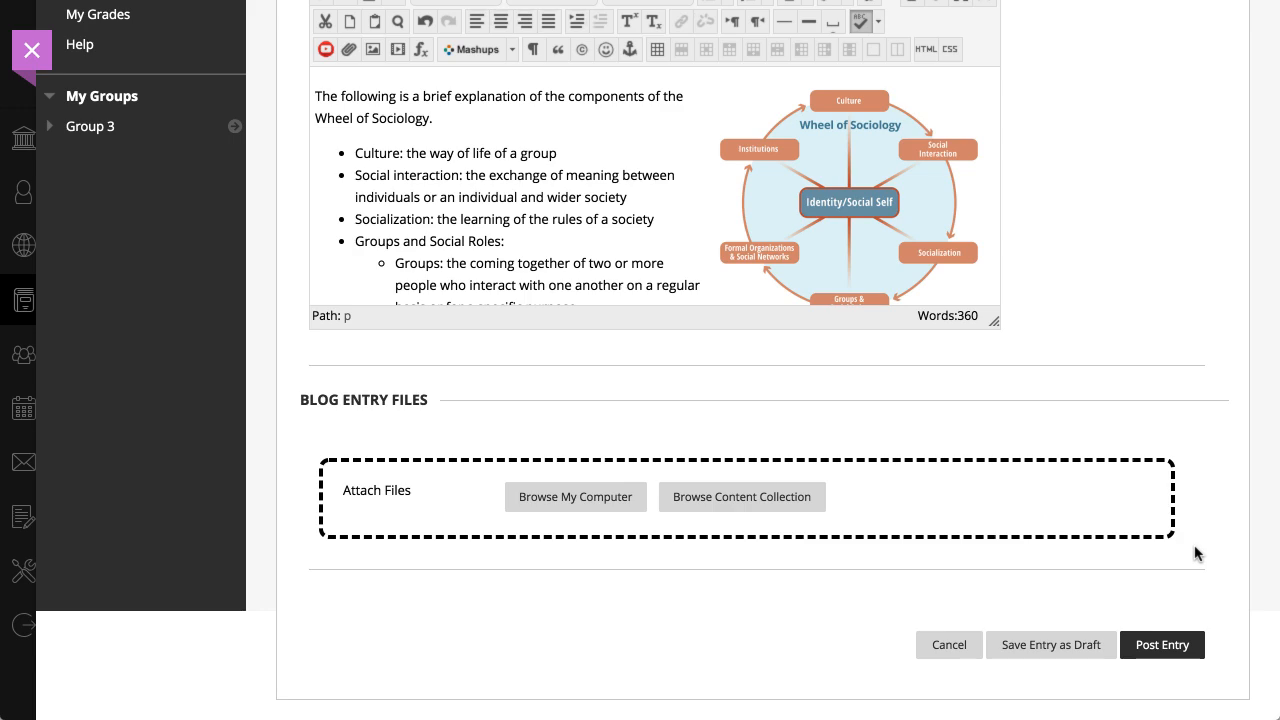
mouse_move(1163, 645)
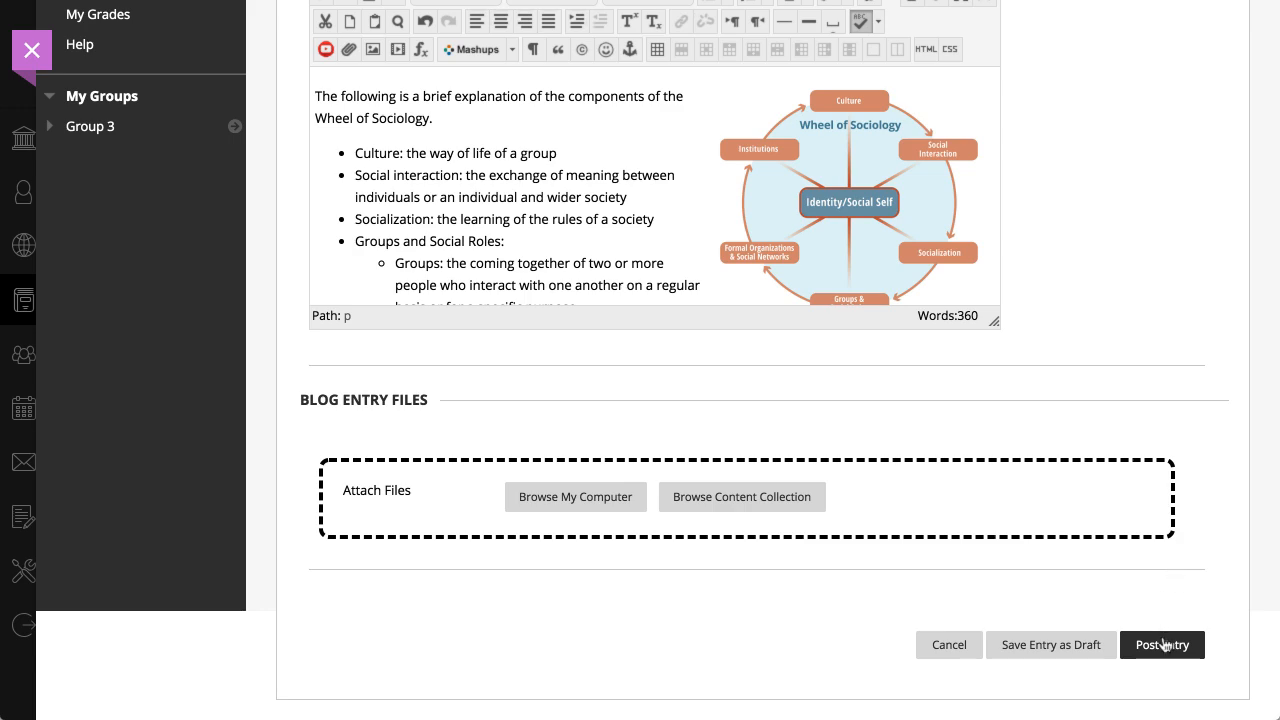
Step: Post 'The Wheel of Sociology' entry, then view the drafts list showing 'Social Experiments'
left_click(1161, 644)
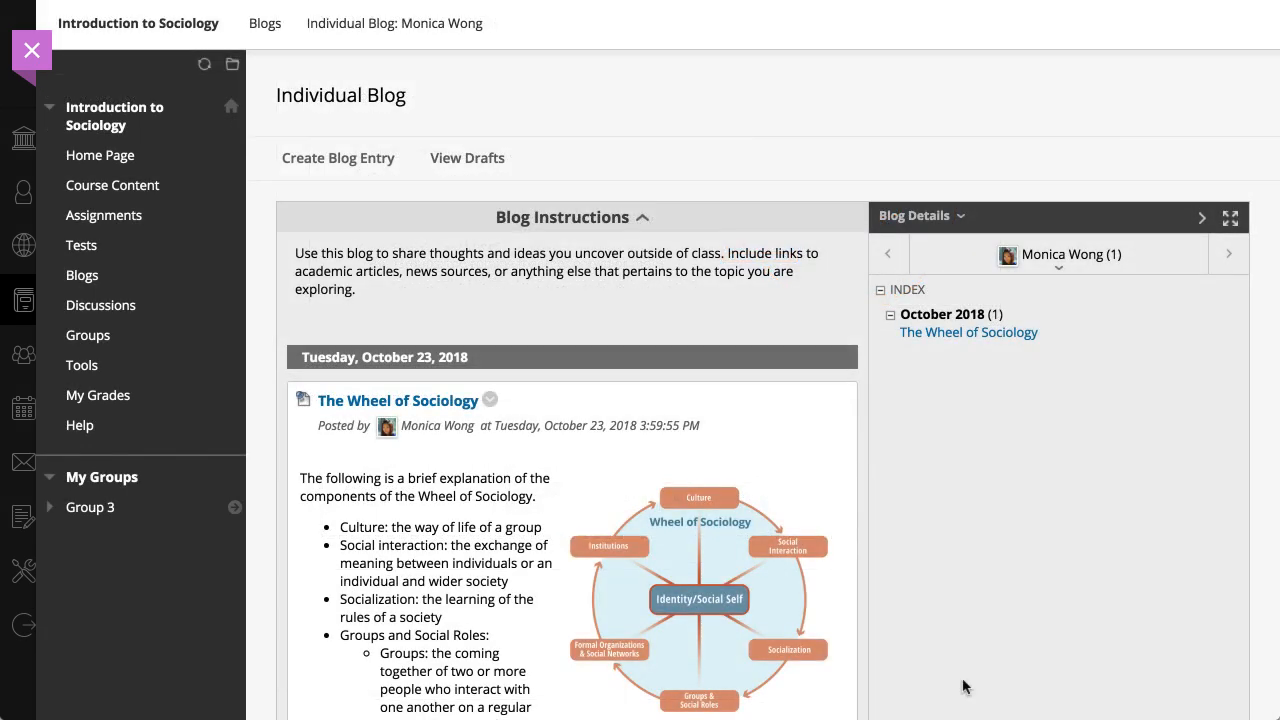
mouse_move(562, 462)
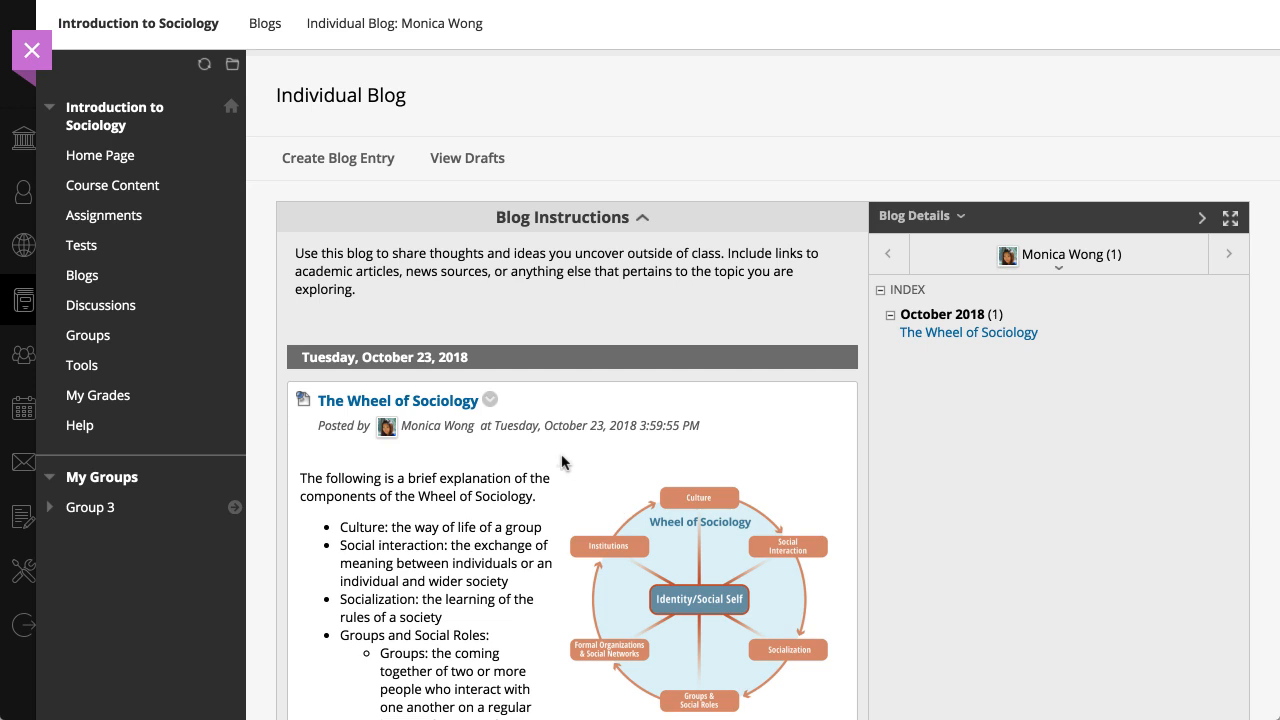
left_click(490, 399)
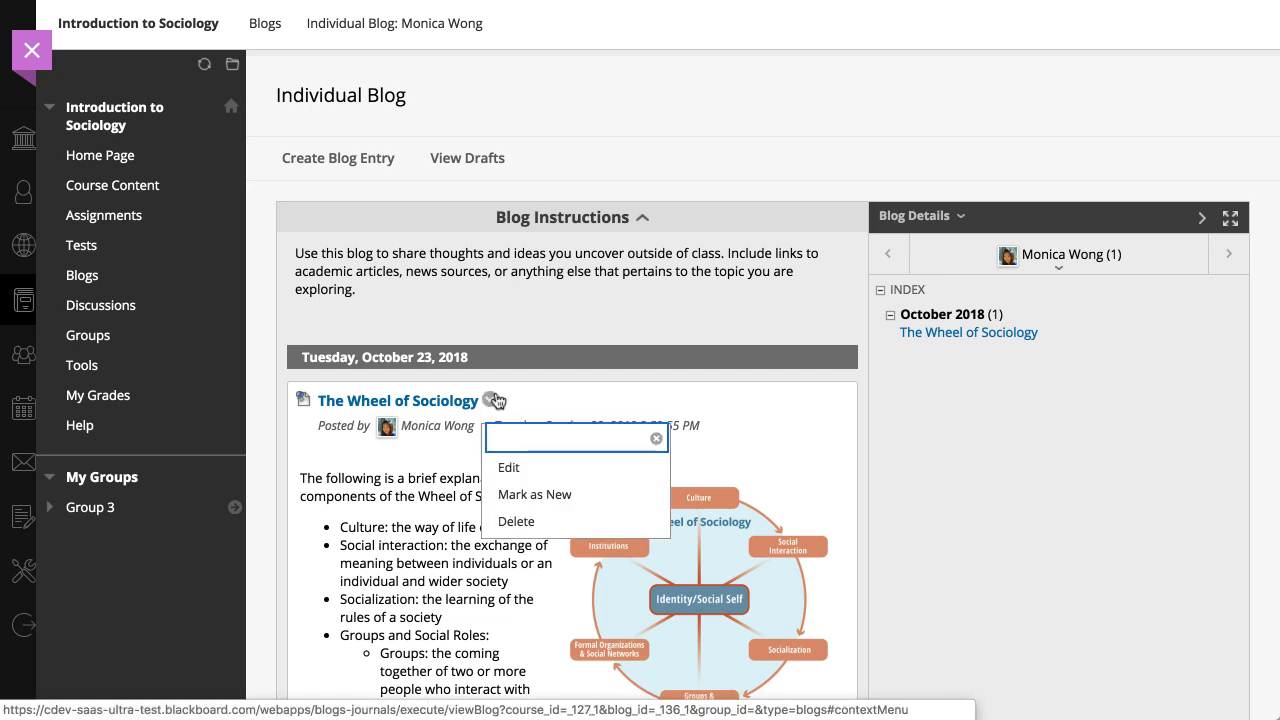
left_click(466, 158)
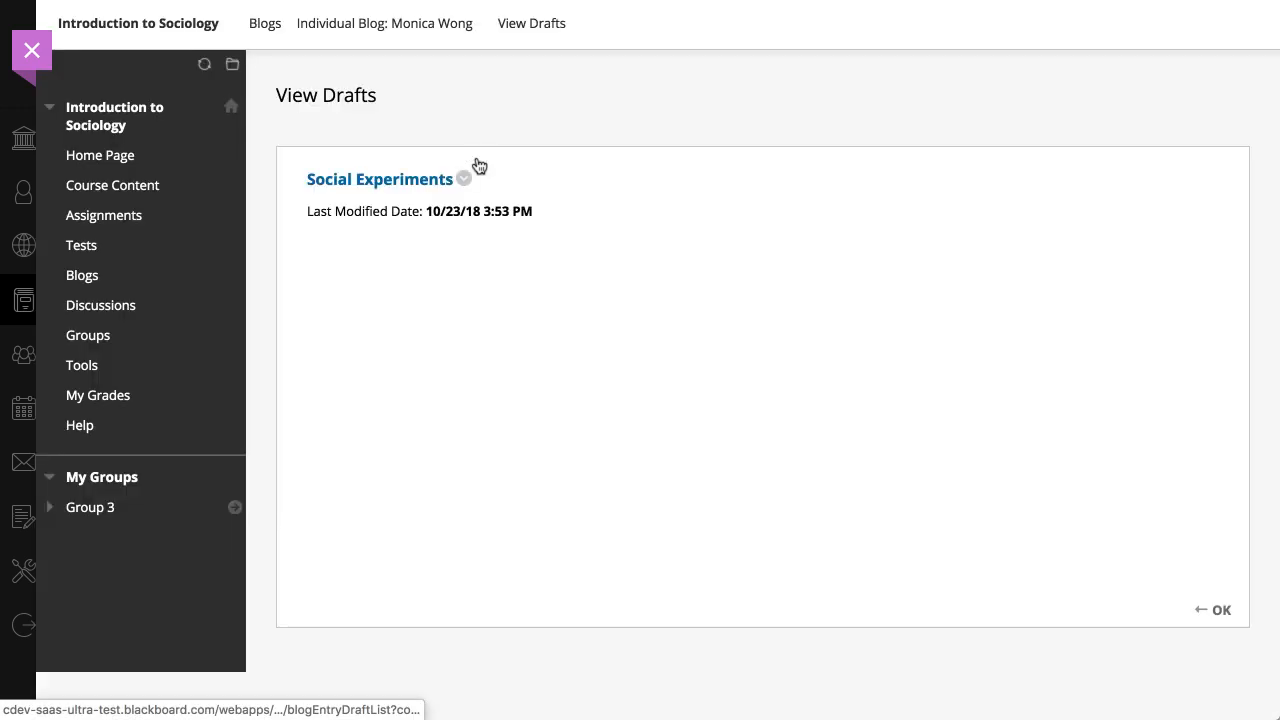